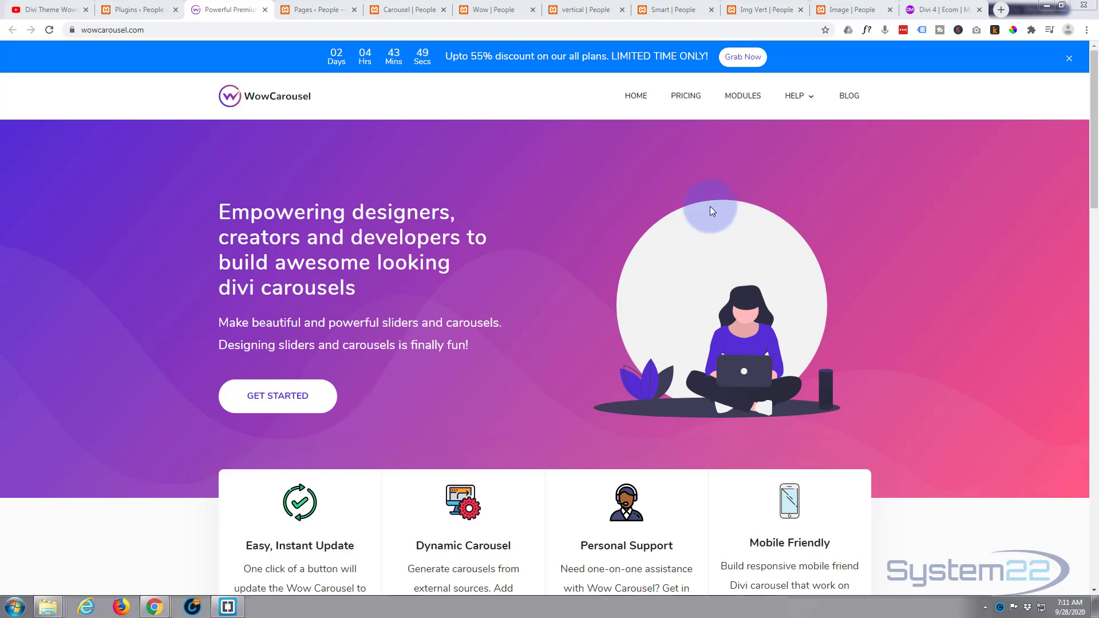
mouse_move(169, 208)
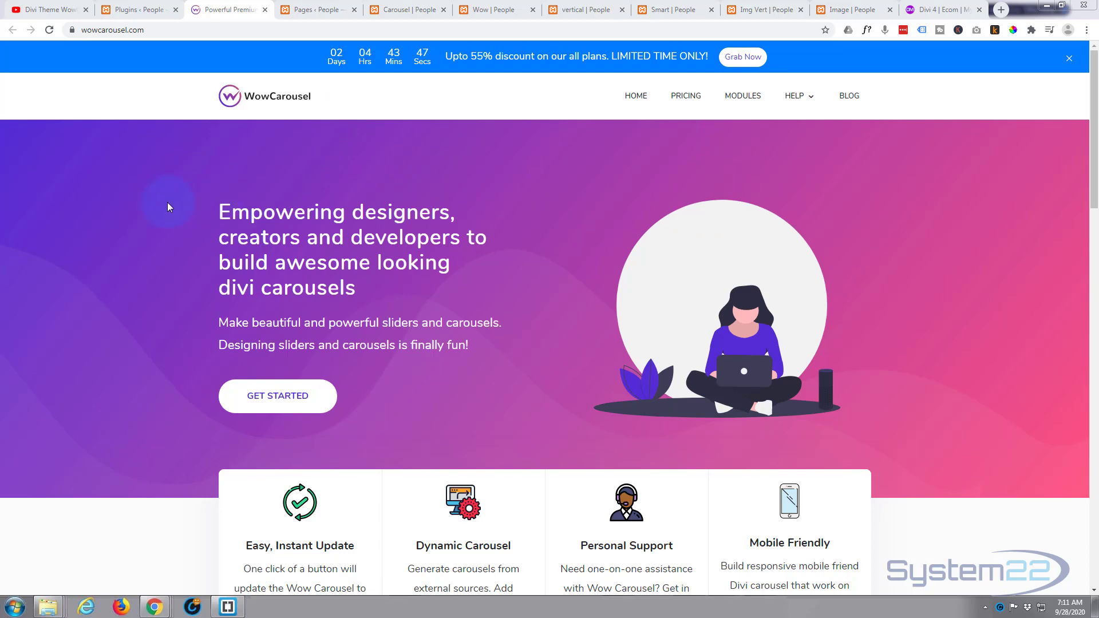
Scroll the wowcarousel.com home page down to the 10+ Feature-Rich Modules grid.
scroll("down", 3)
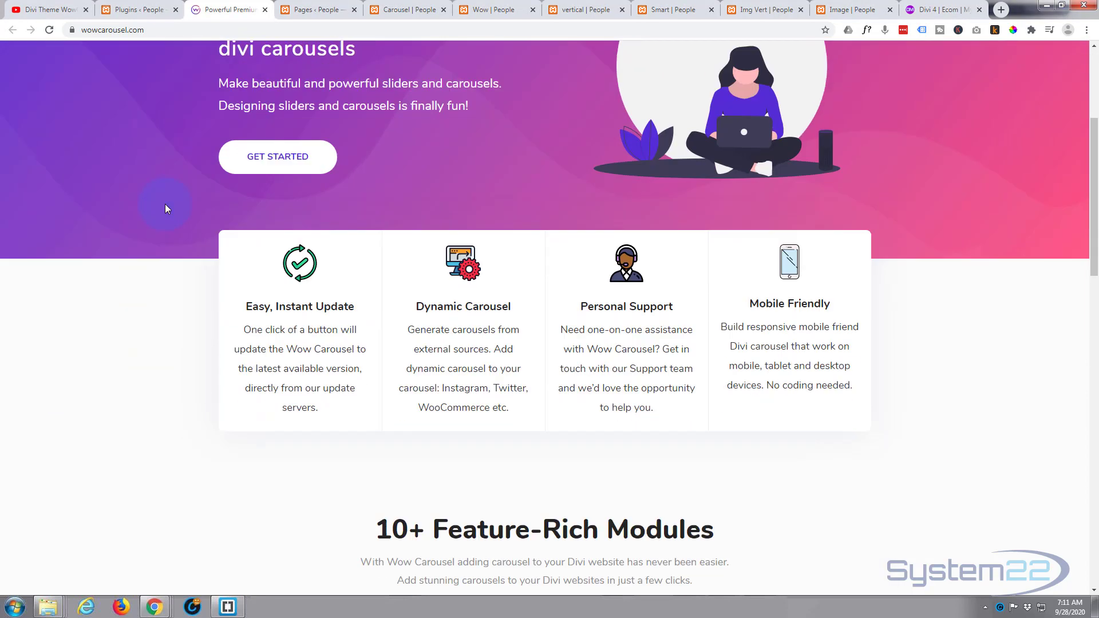
scroll("down", 3)
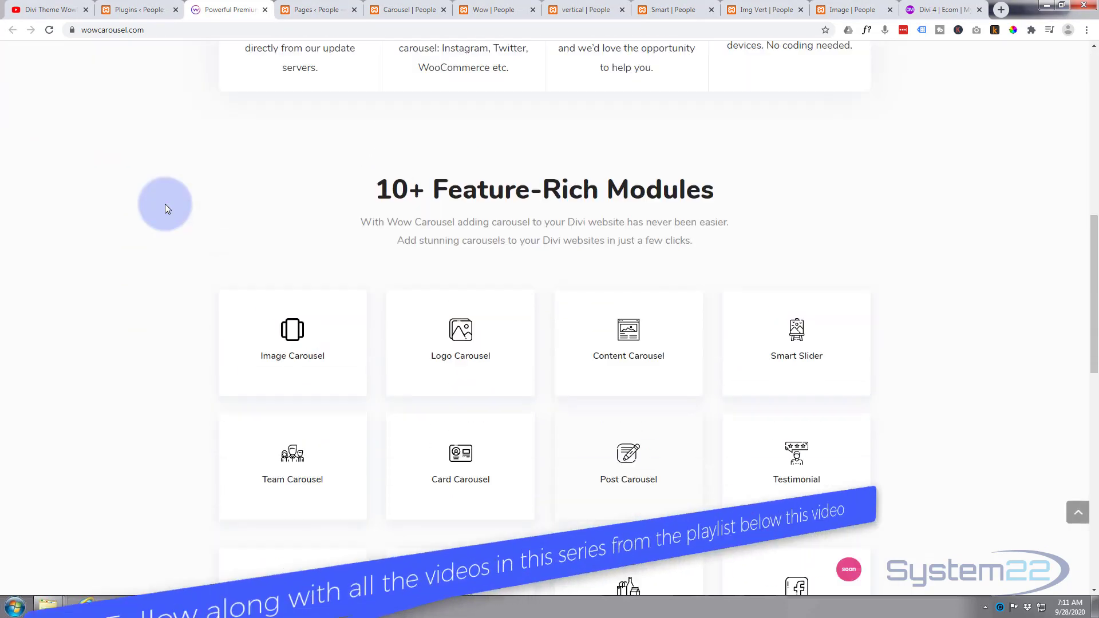
scroll("down", 3)
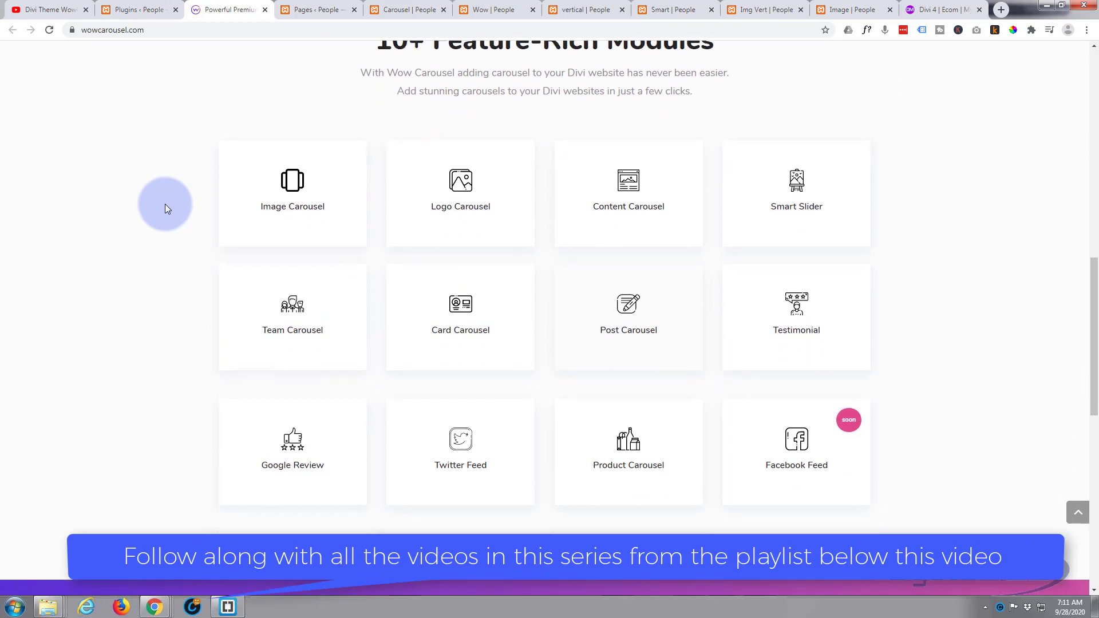
scroll("down", 3)
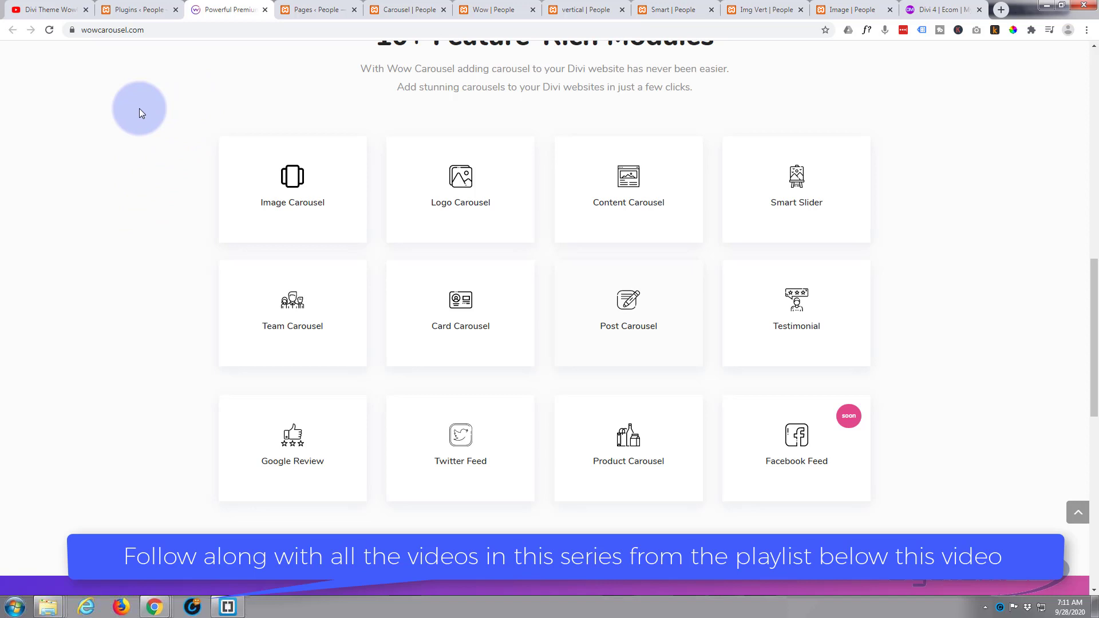
mouse_move(117, 155)
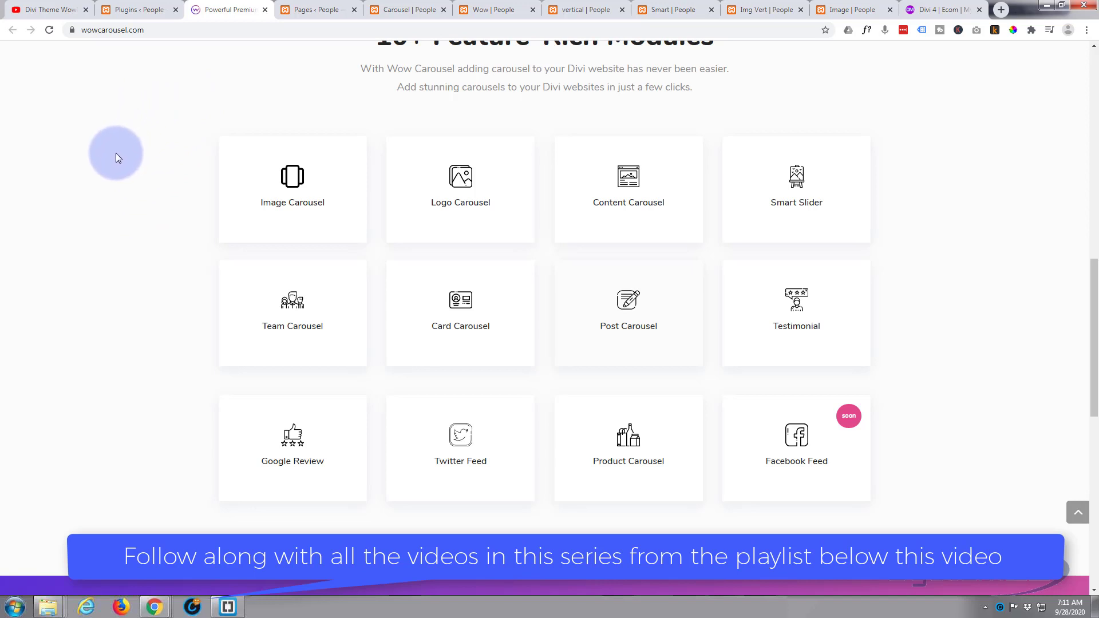
mouse_move(114, 163)
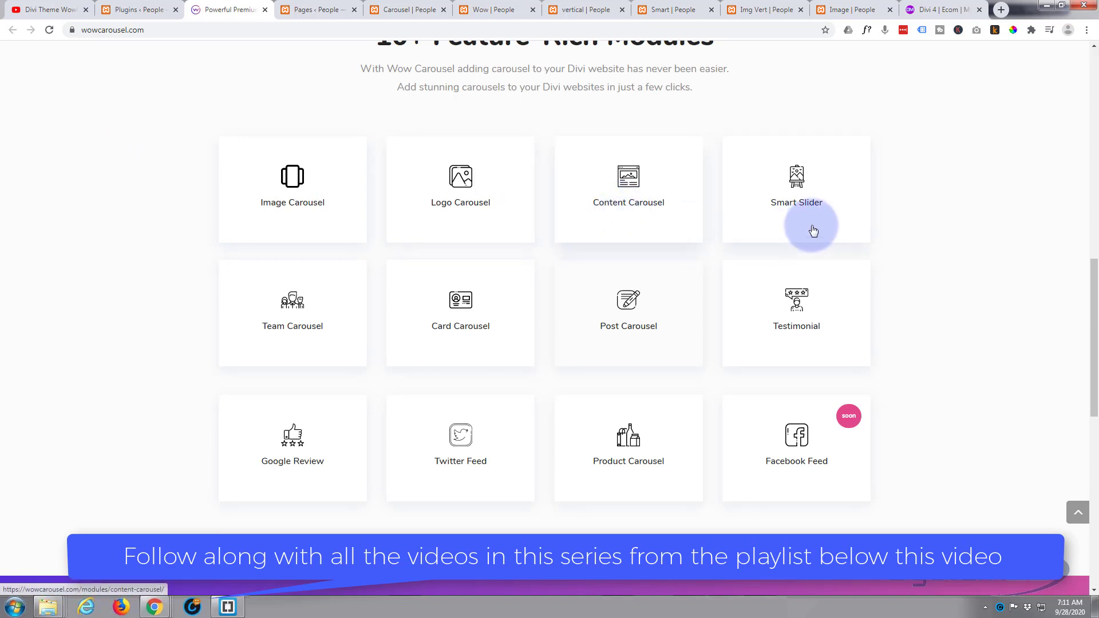
mouse_move(483, 332)
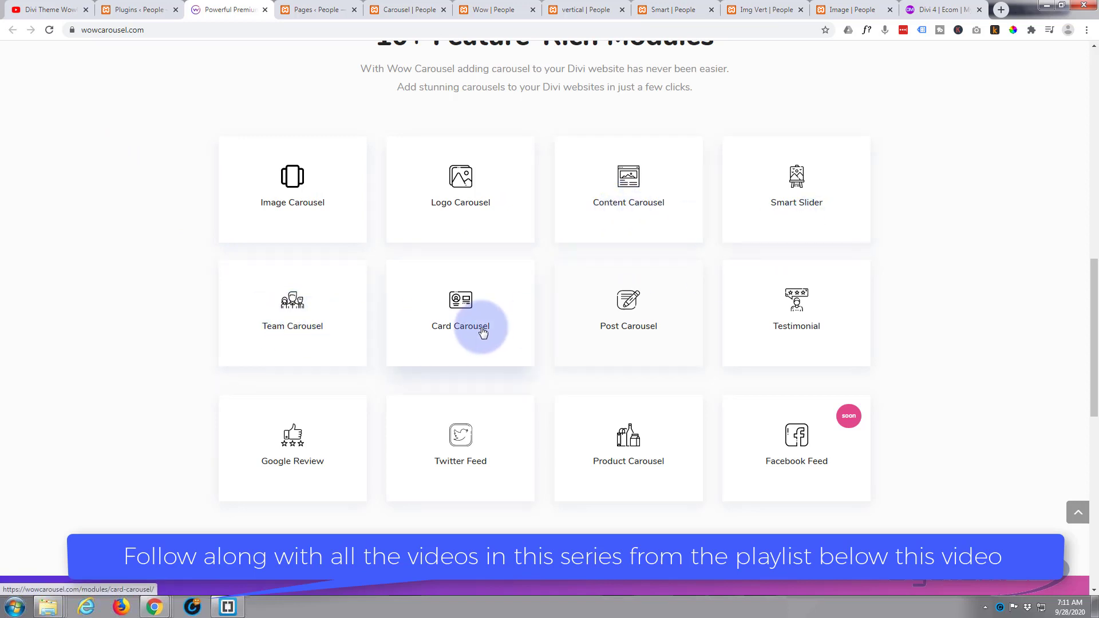
mouse_move(887, 448)
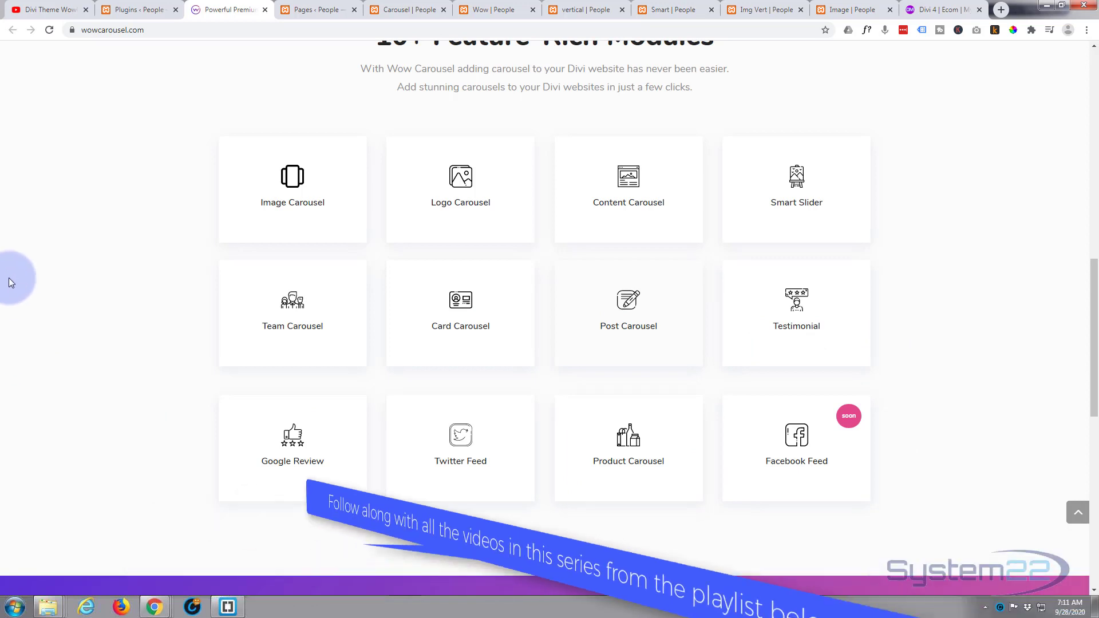
View the WowCarousel playlist video on YouTube, then go to the local Carousel | People page.
left_click(44, 10)
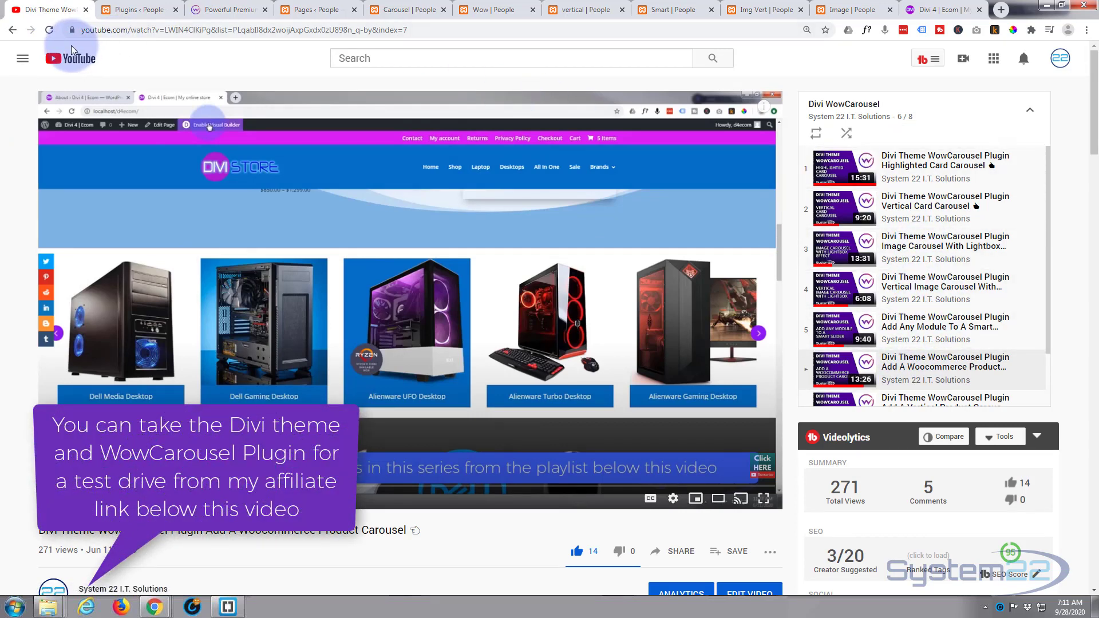
left_click(407, 9)
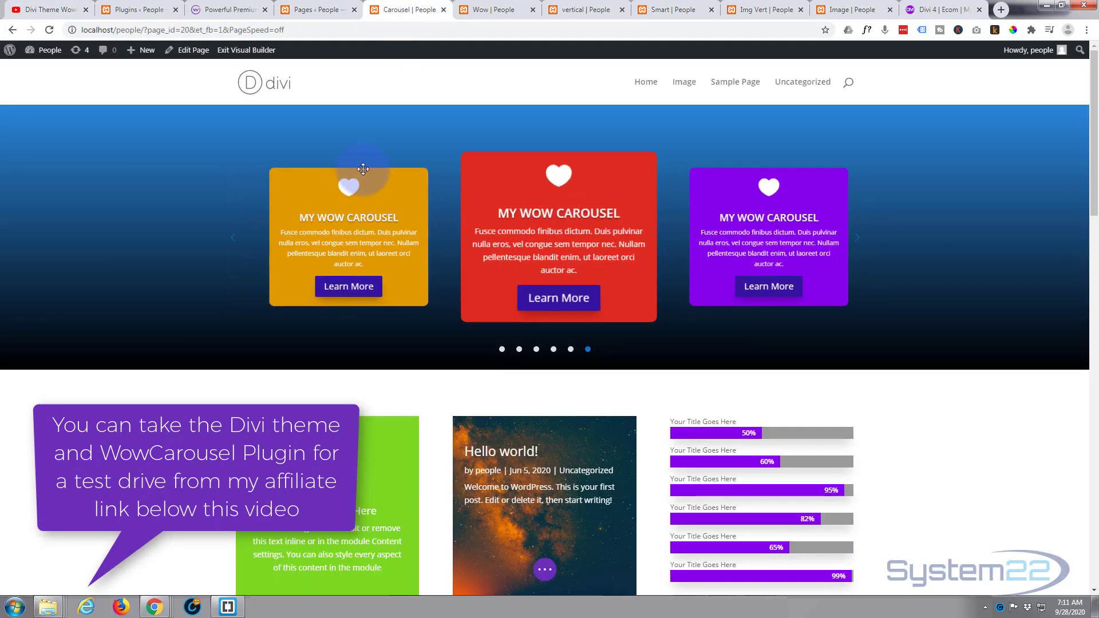
Scroll through the Insert Module list, then switch to the vertical | People page with the team carousel.
scroll("down", 3)
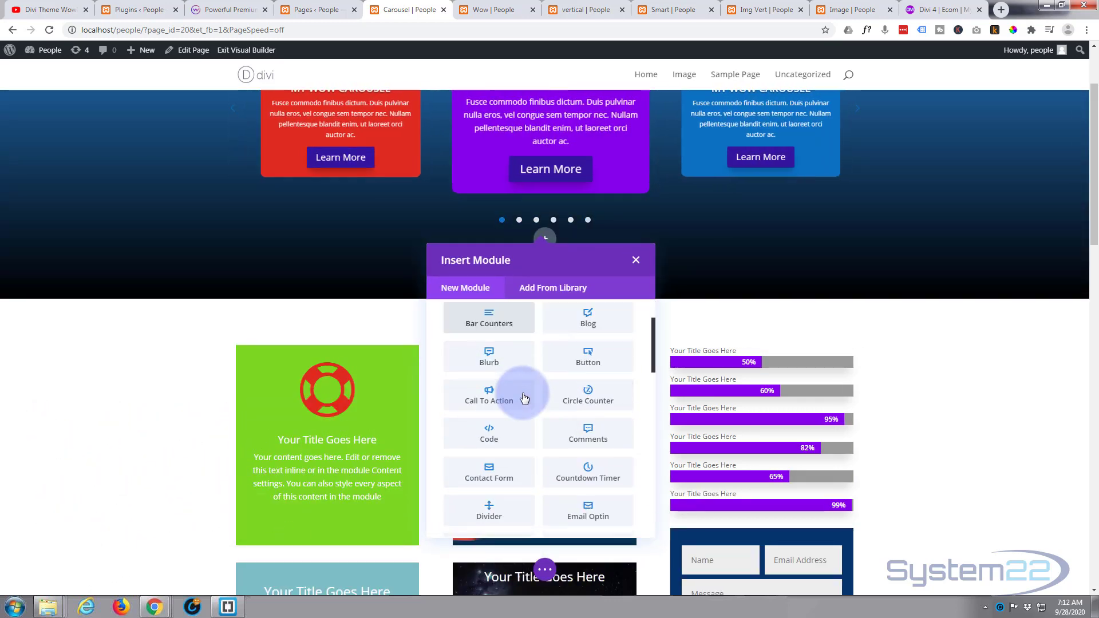
scroll("down", 3)
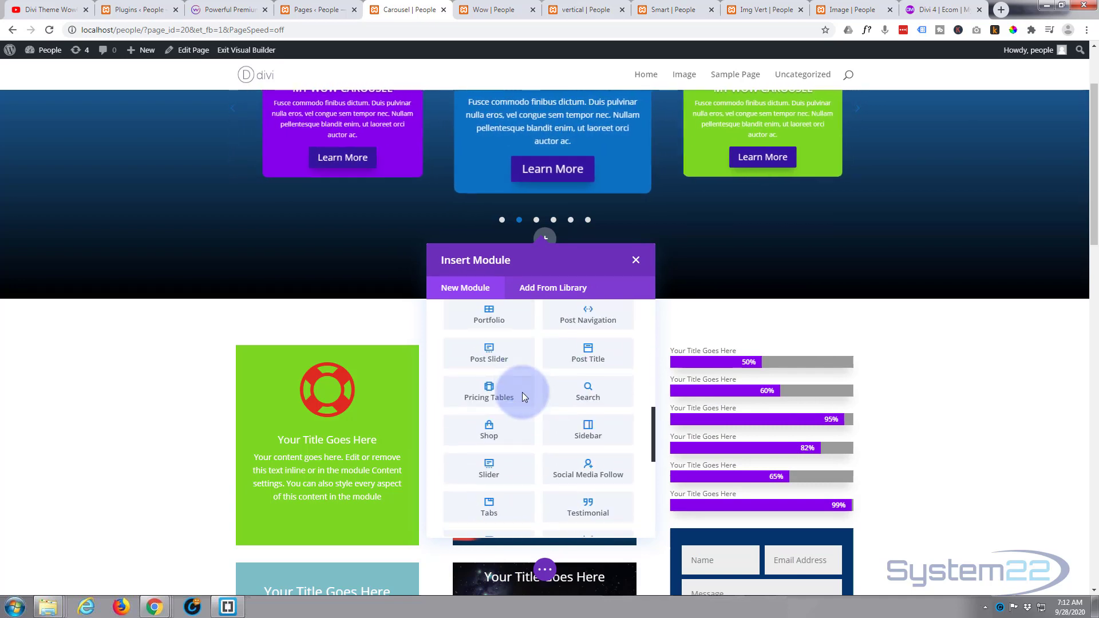
scroll("down", 3)
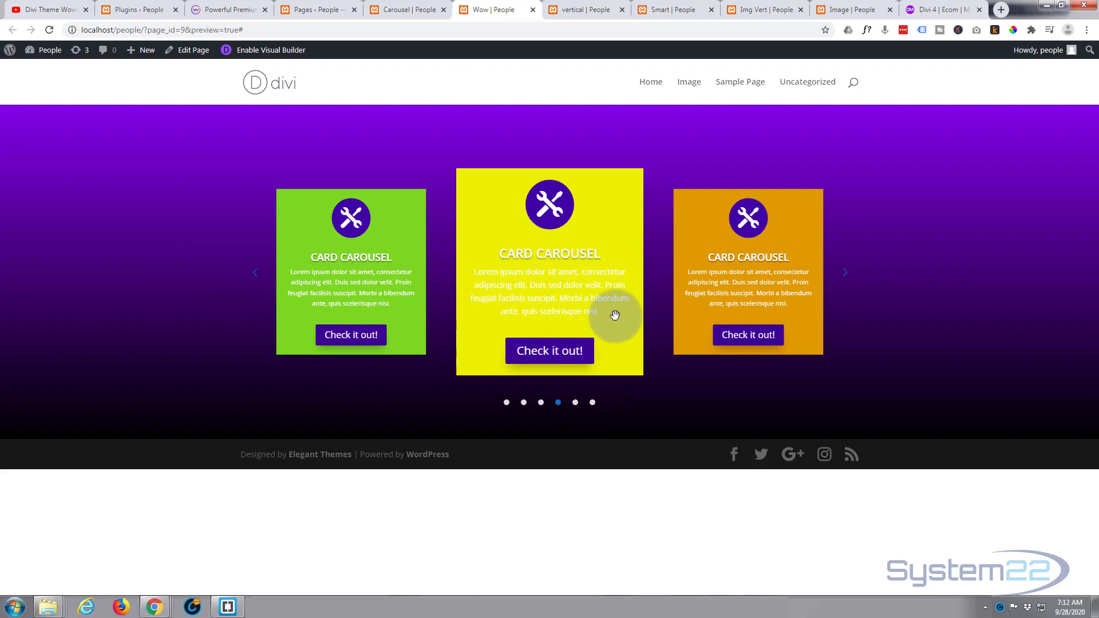
mouse_move(579, 8)
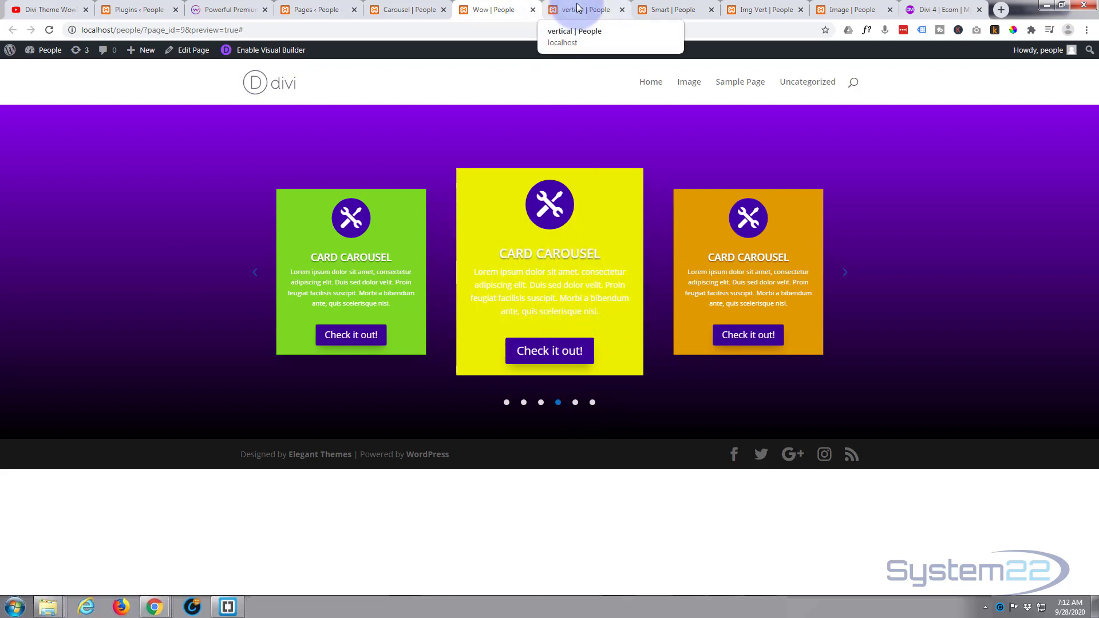
left_click(578, 9)
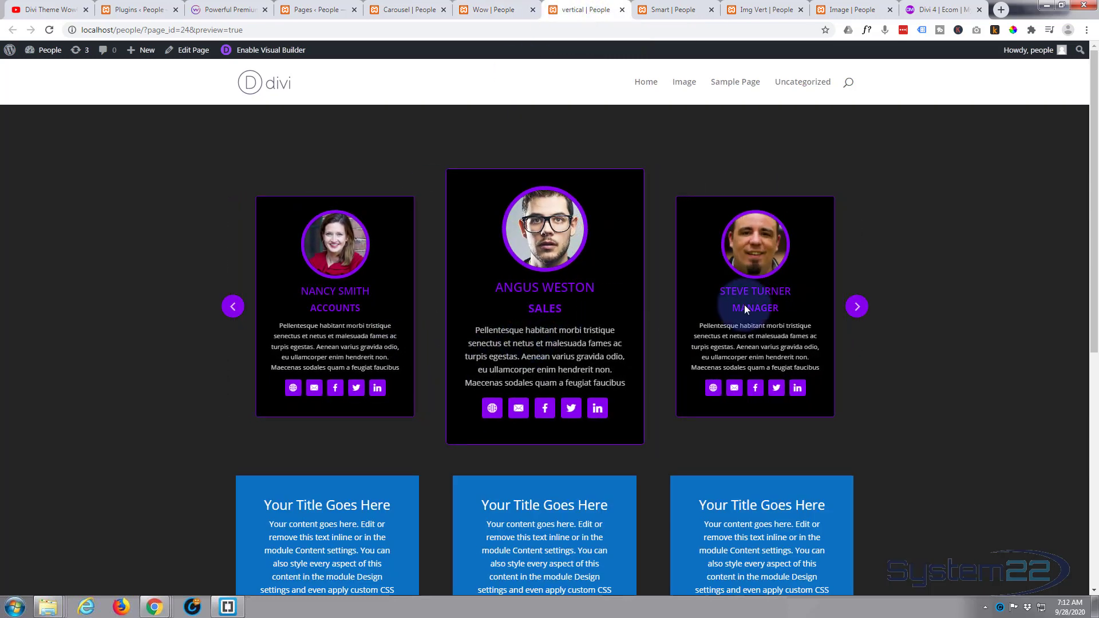
mouse_move(1036, 276)
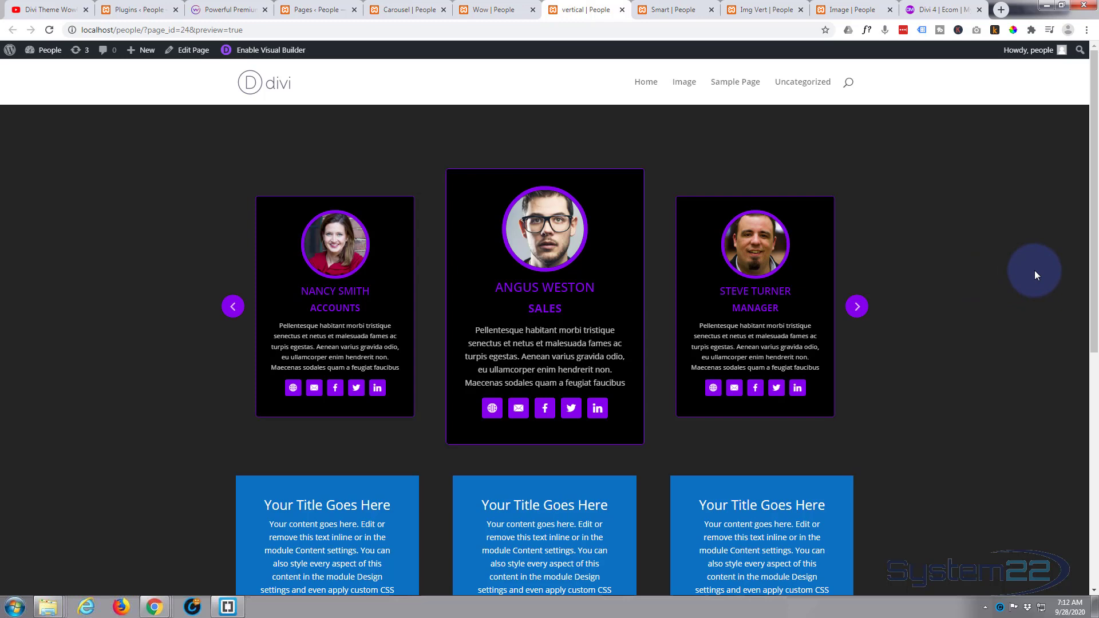
Leave the vertical team carousel page for the Smart | People mixed-module carousel page.
left_click(856, 307)
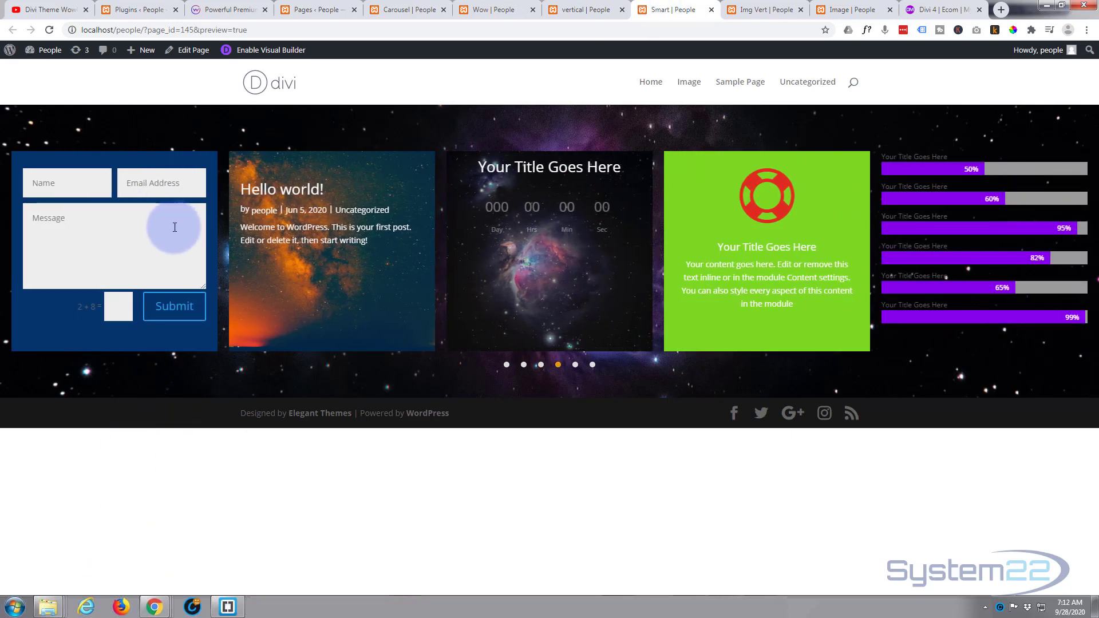
mouse_move(293, 253)
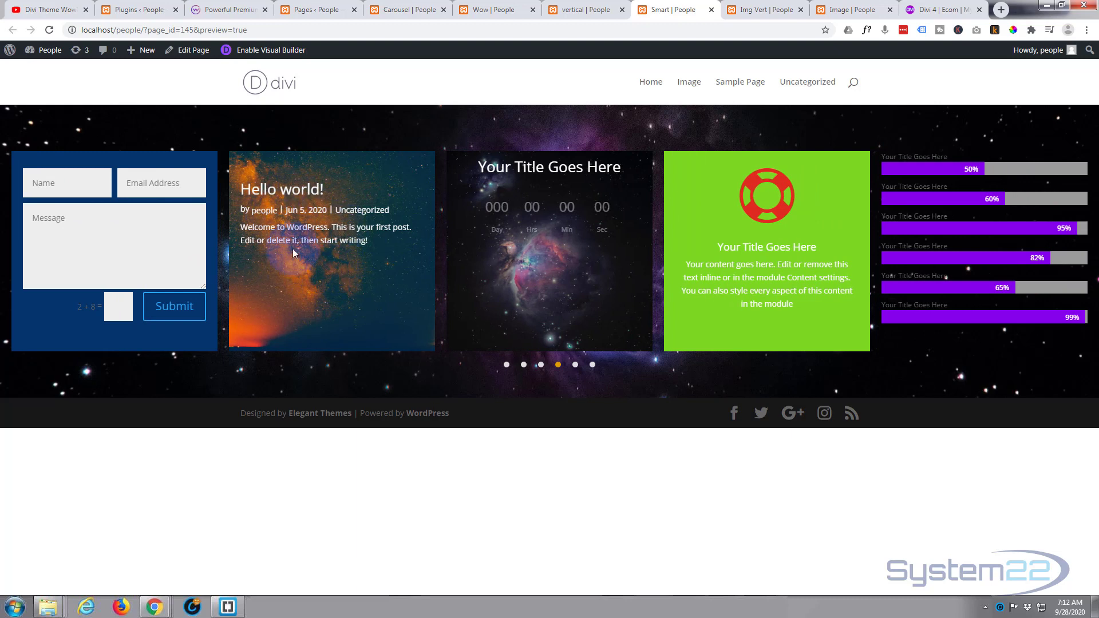
mouse_move(540, 279)
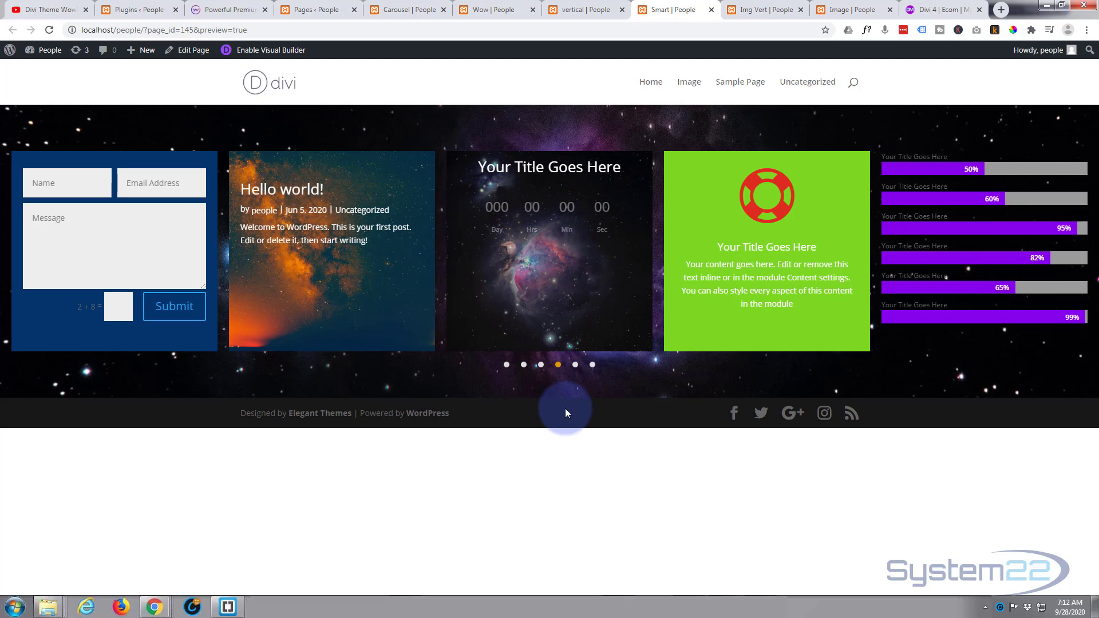
mouse_move(516, 467)
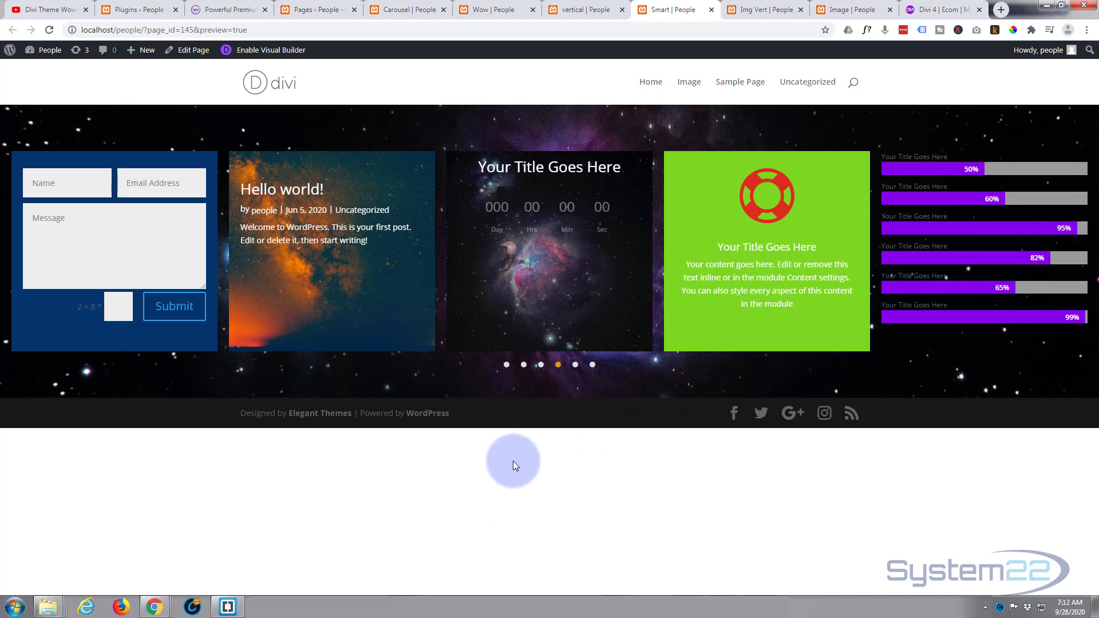
mouse_move(957, 259)
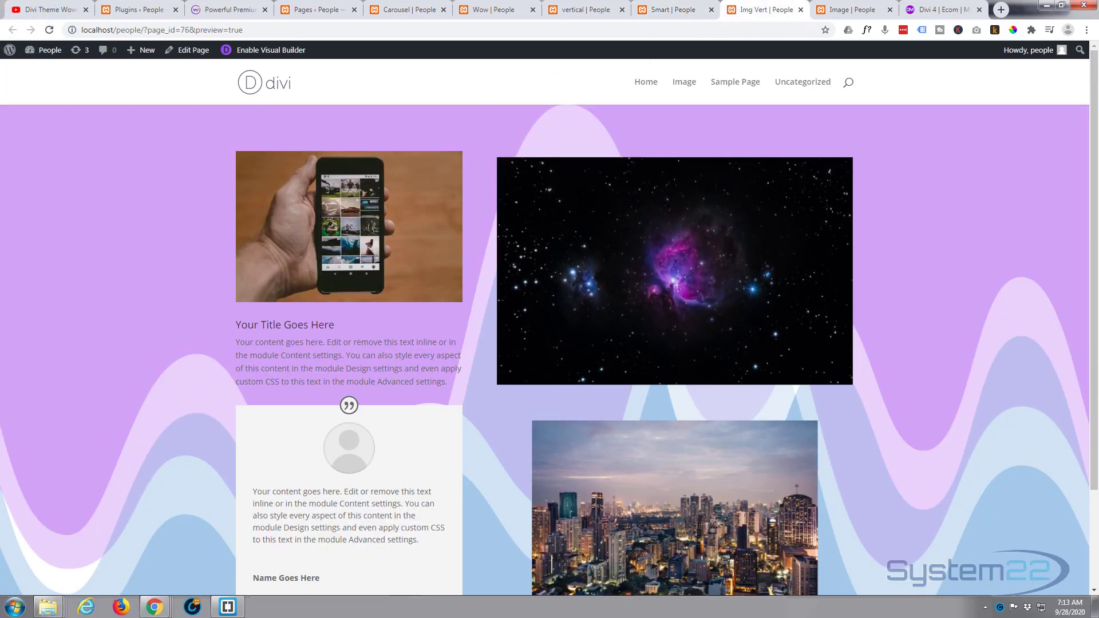
Enlarge the city skyline image in the lightbox and close it again.
scroll("down", 3)
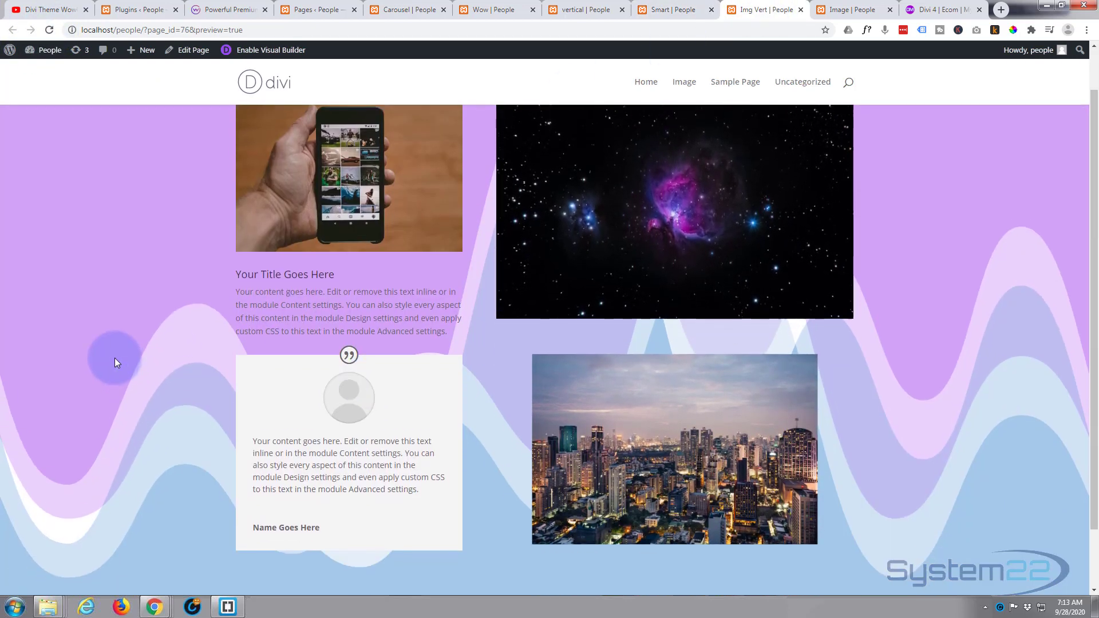
left_click(673, 451)
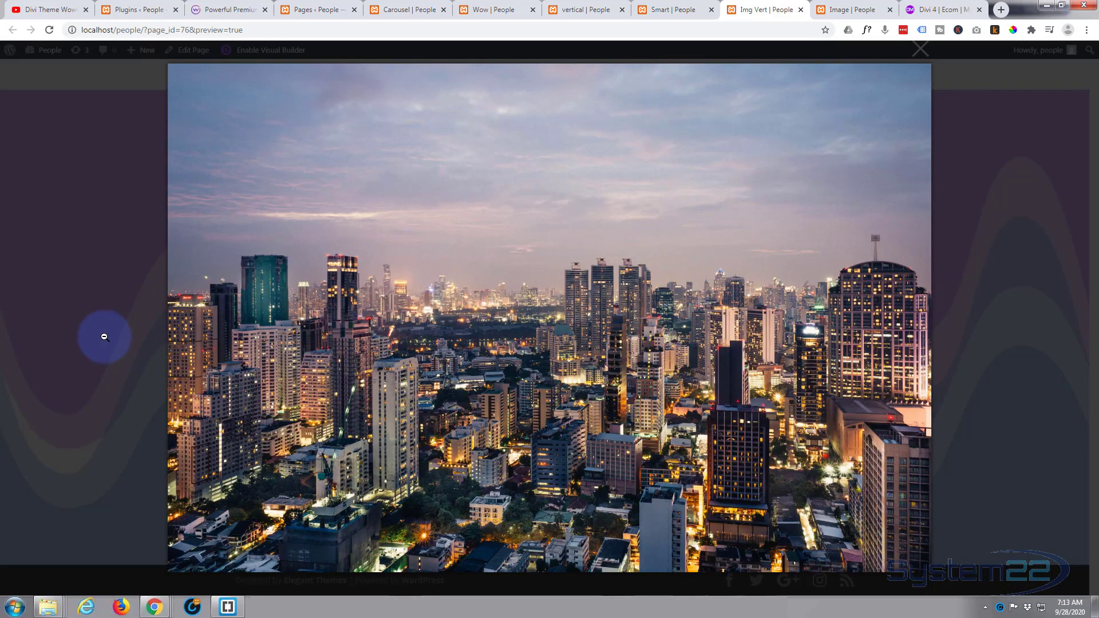
left_click(916, 48)
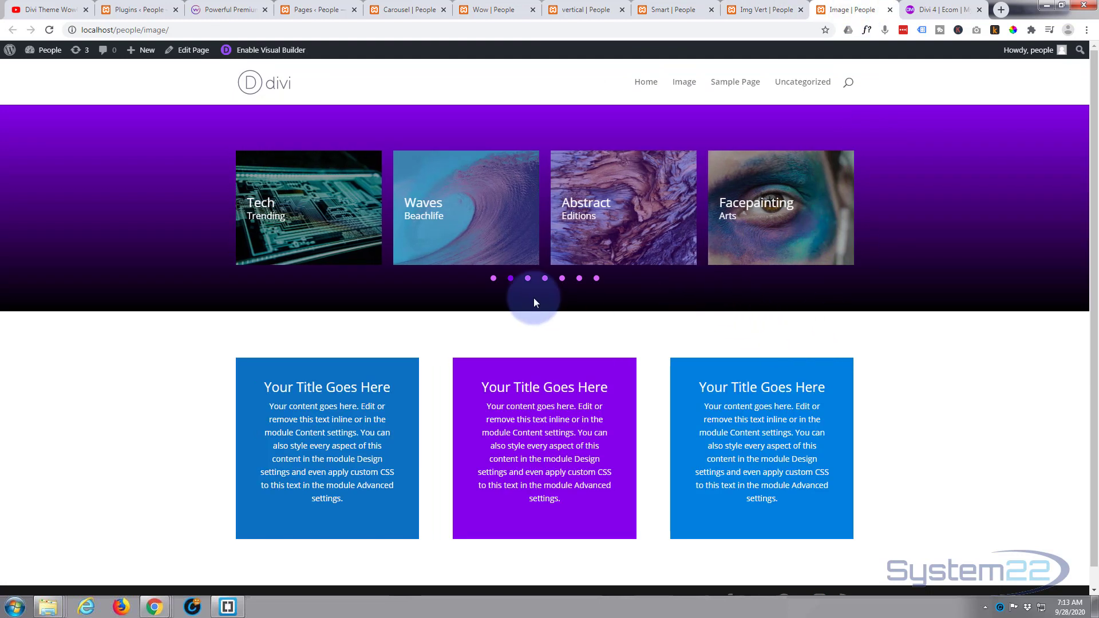
mouse_move(426, 206)
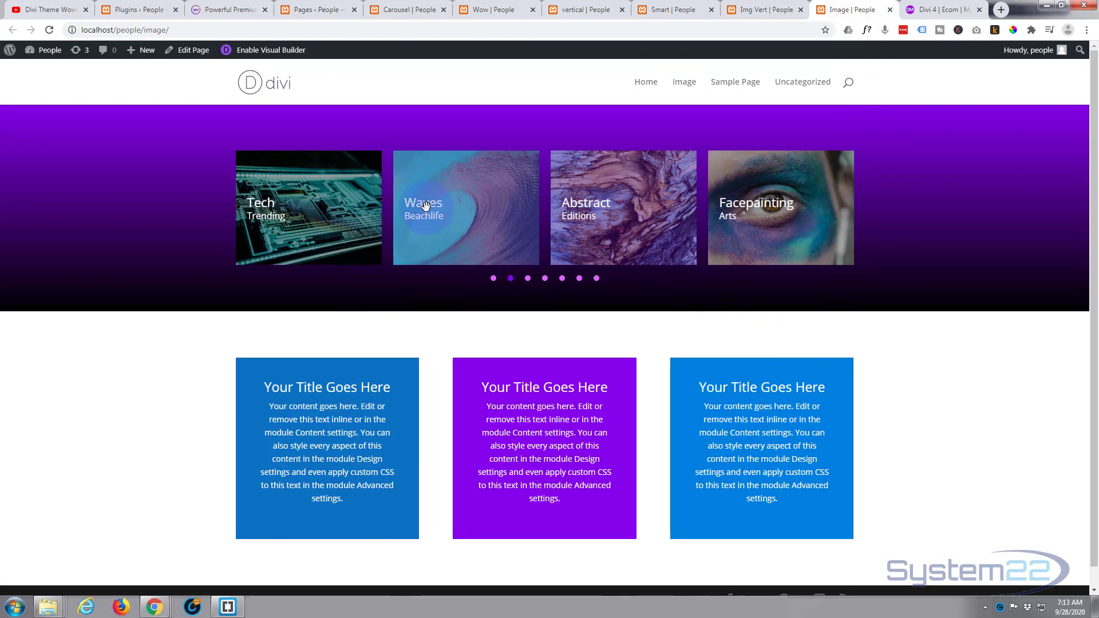
mouse_move(455, 220)
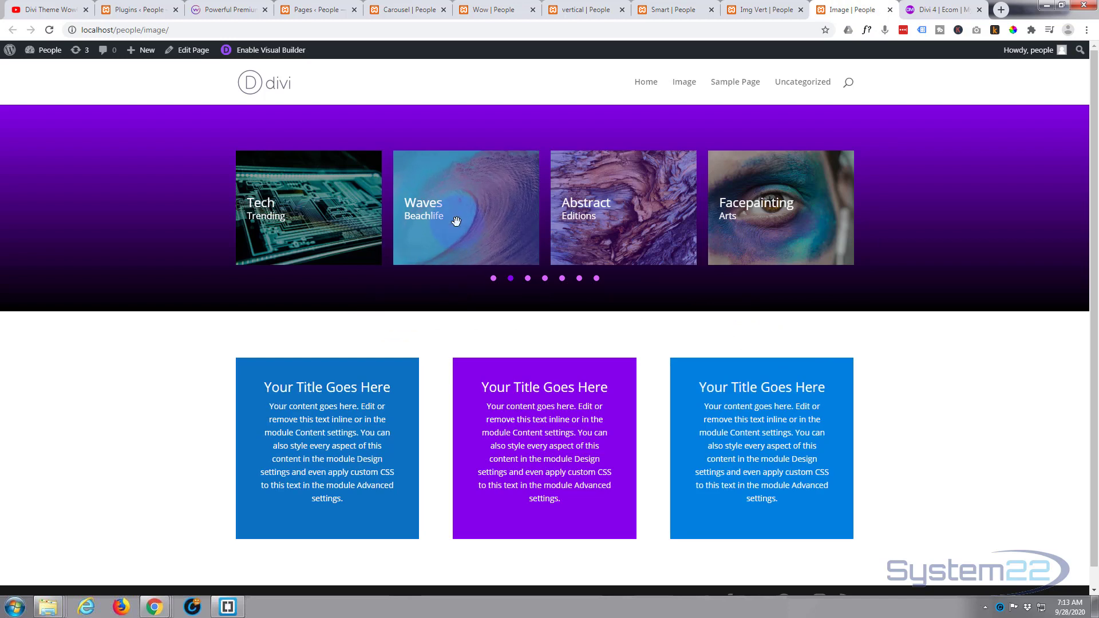
Enlarge a carousel picture in the lightbox, close it, then go to the Divi 4 | Ecom store site.
left_click(624, 208)
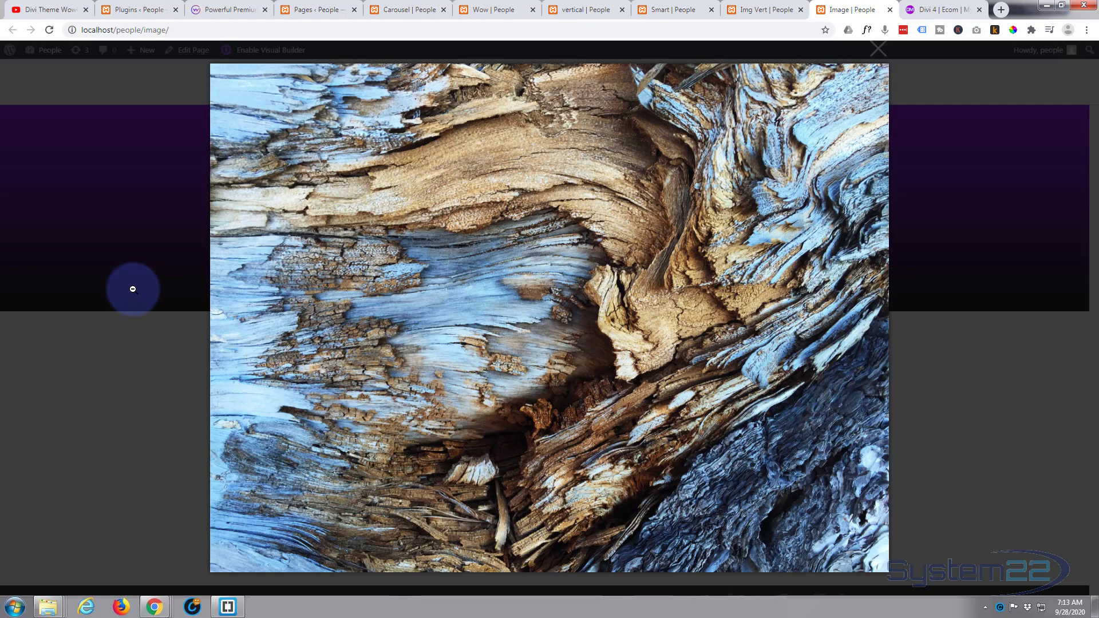
left_click(877, 49)
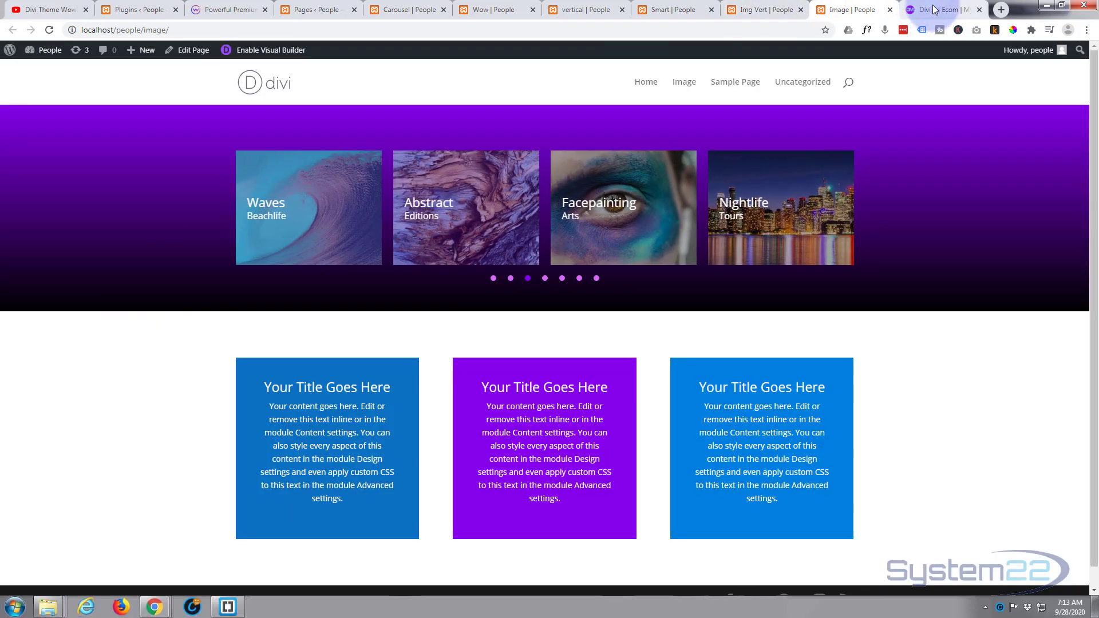
left_click(944, 9)
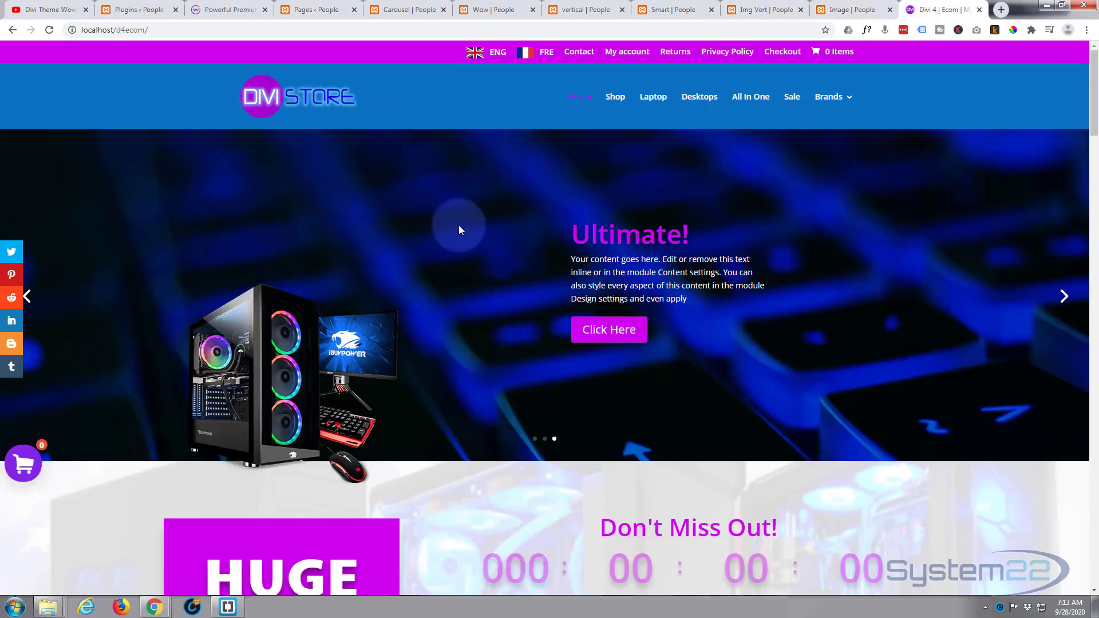
Scroll to the store's WooCommerce product carousel, then return to the YouTube tutorial video.
scroll("down", 3)
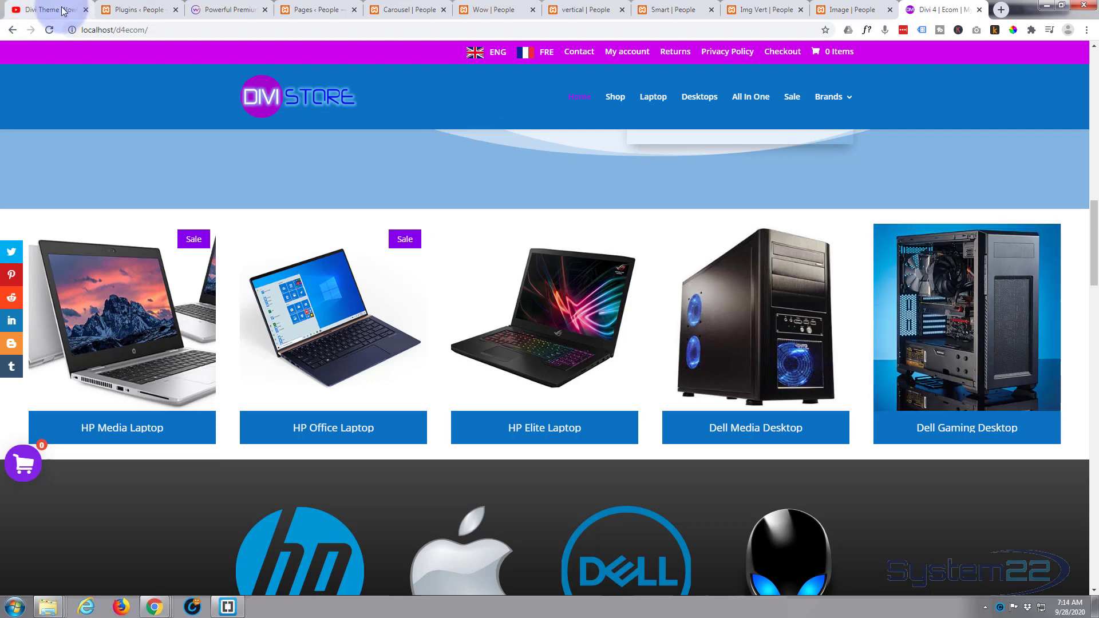
left_click(40, 9)
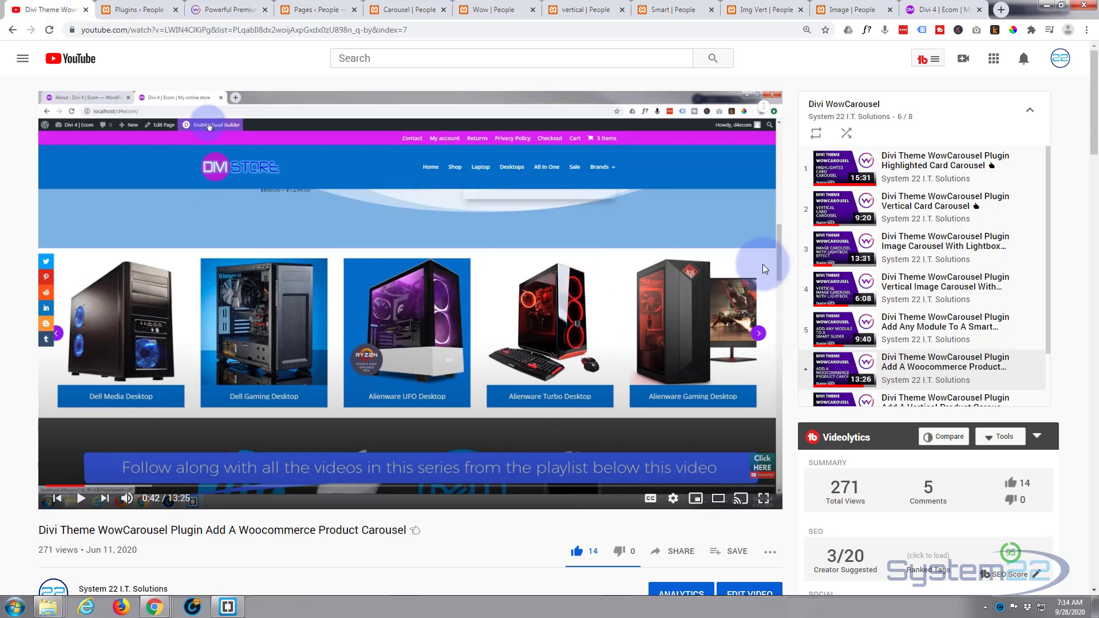